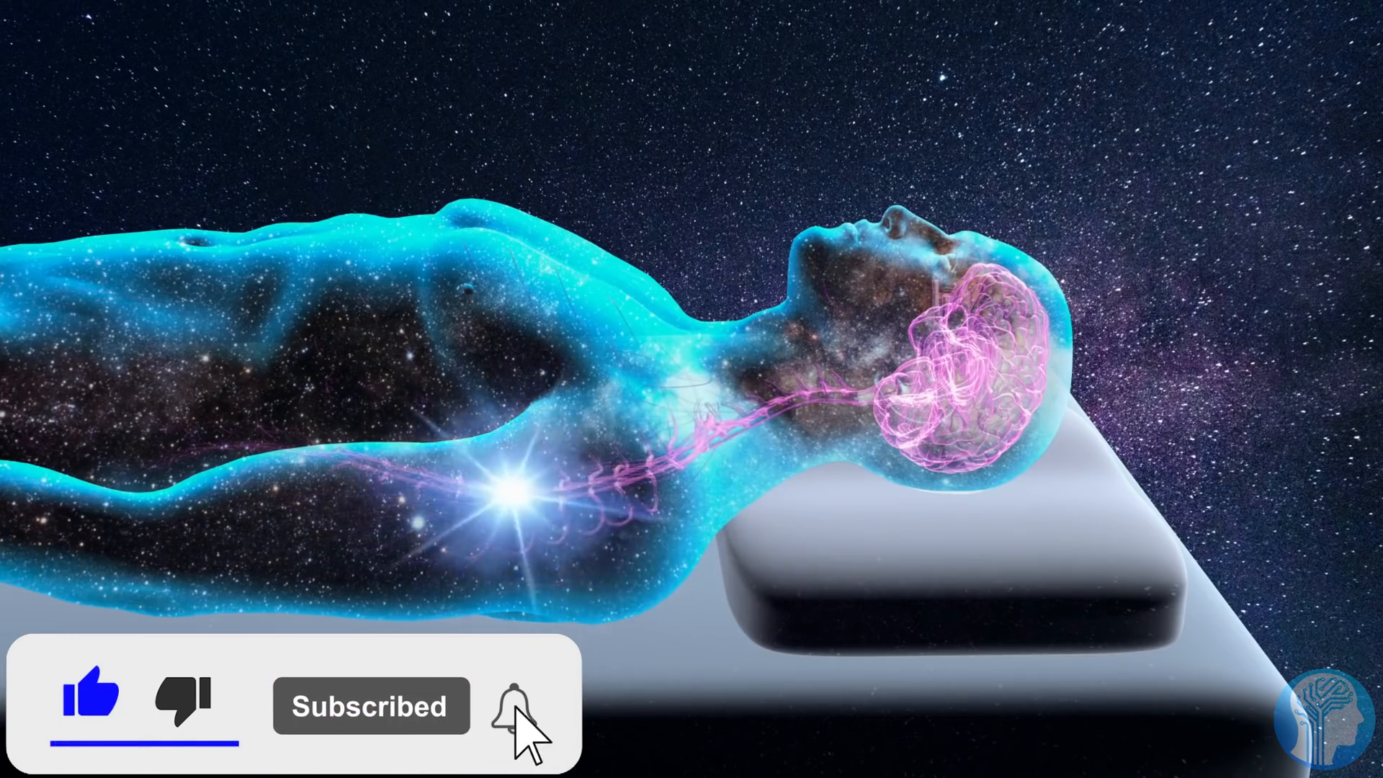
click(508, 706)
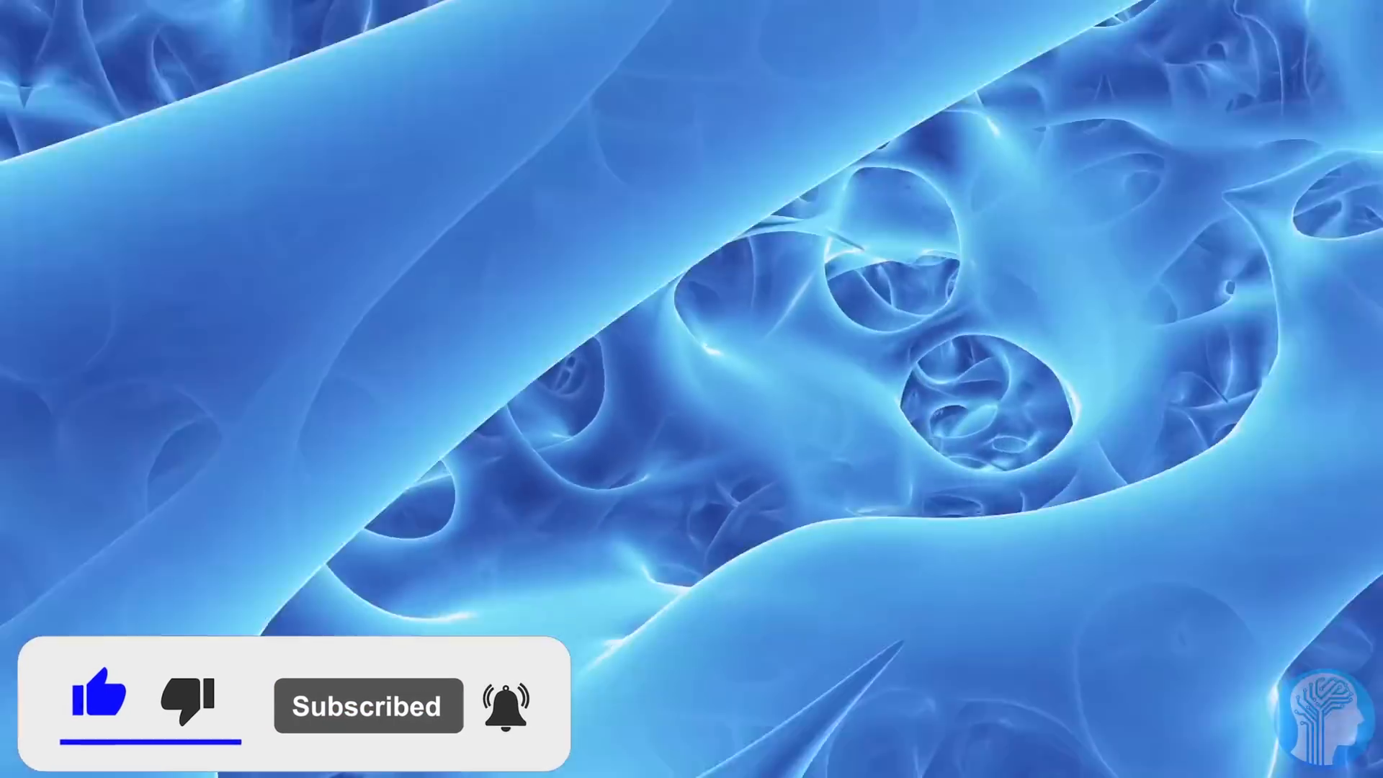